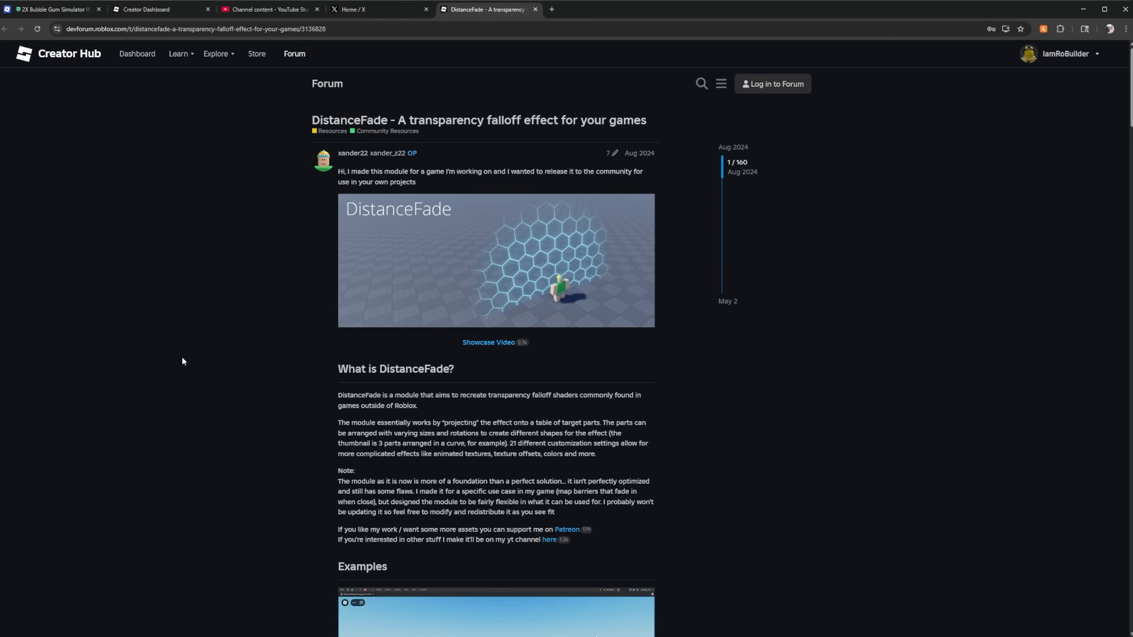
pyautogui.moveTo(347, 105)
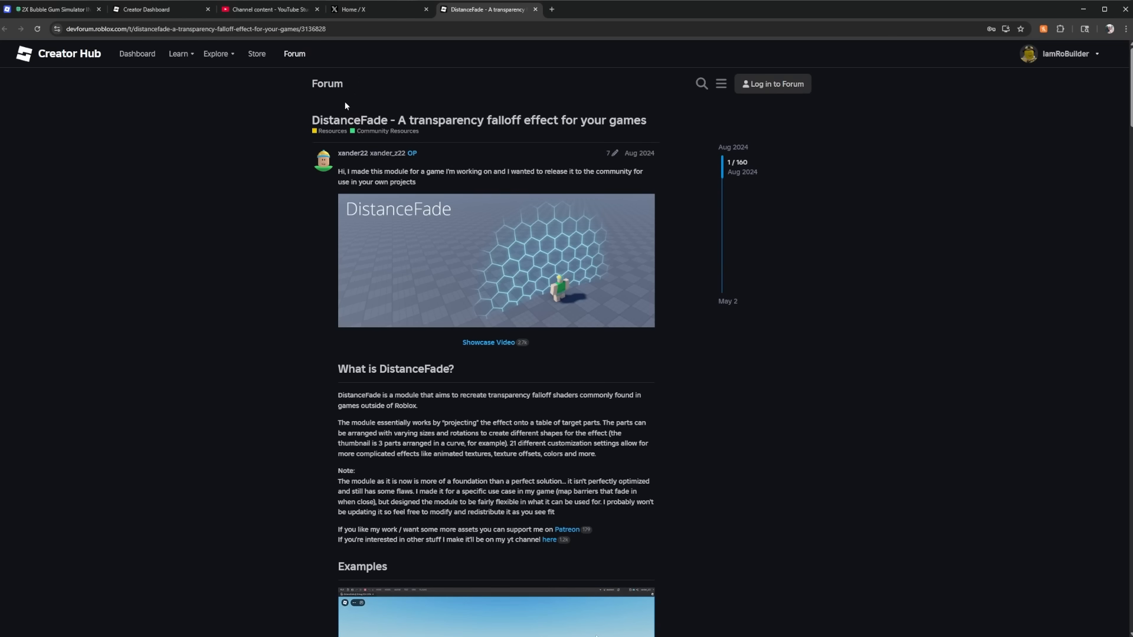
pyautogui.moveTo(306, 193)
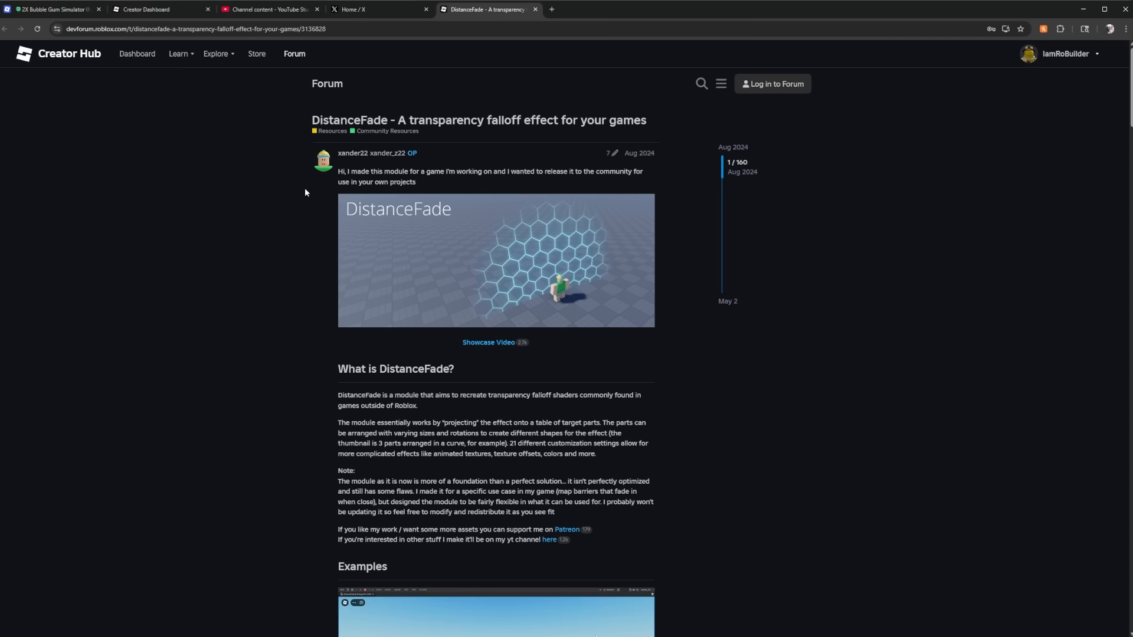
pyautogui.moveTo(306, 179)
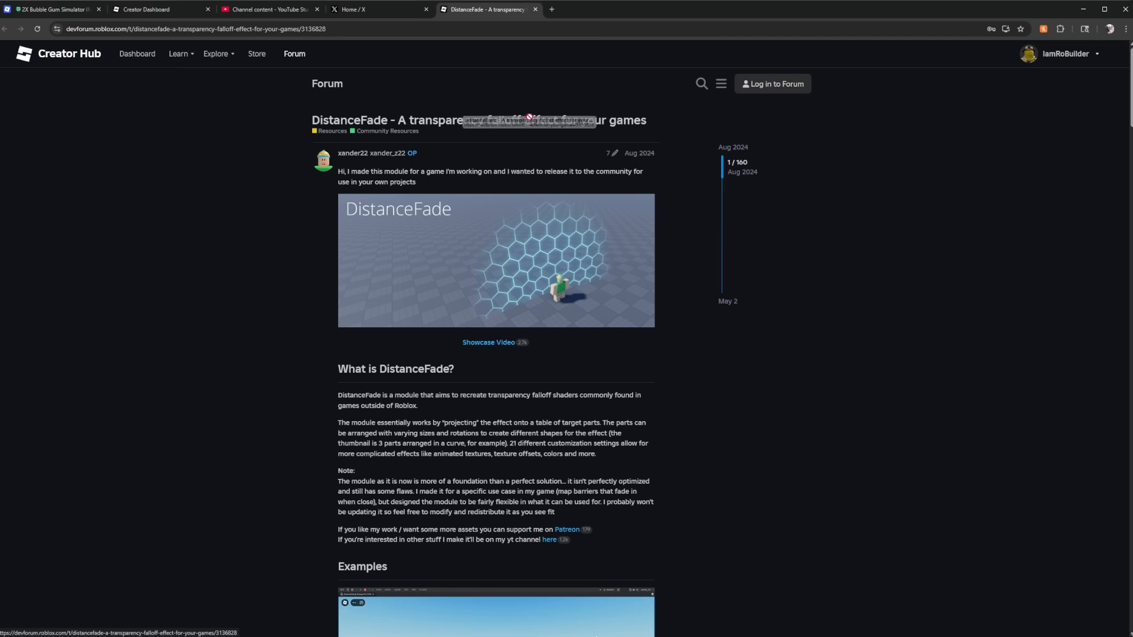
# Scroll the DistanceFade DevForum post and watch its example video of the wall effect
pyautogui.scroll(-3)
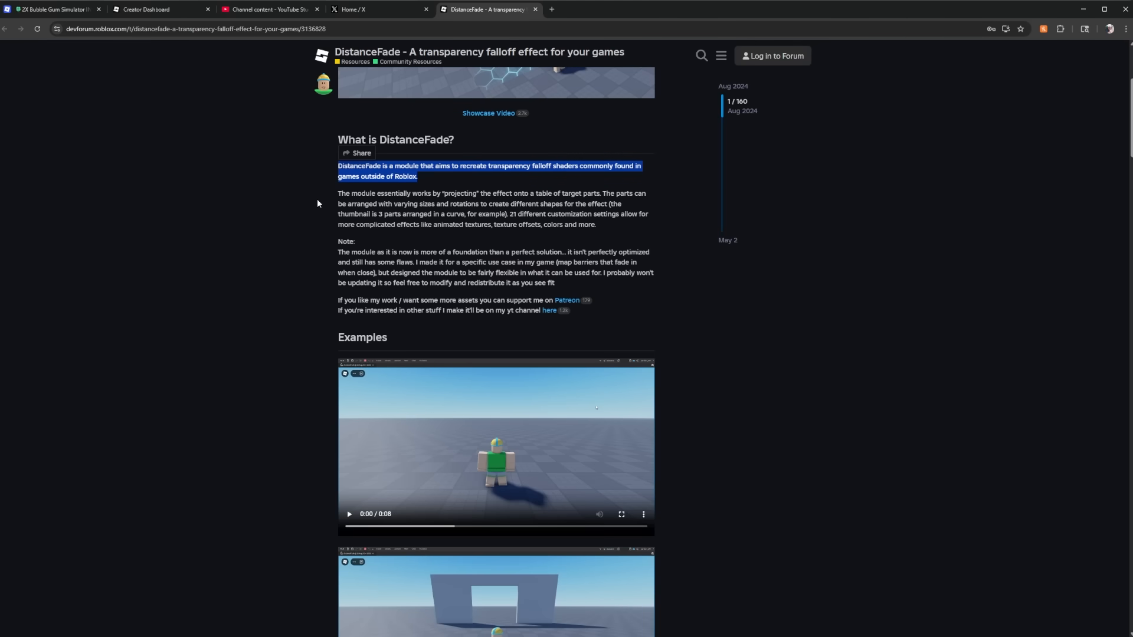
pyautogui.scroll(-3)
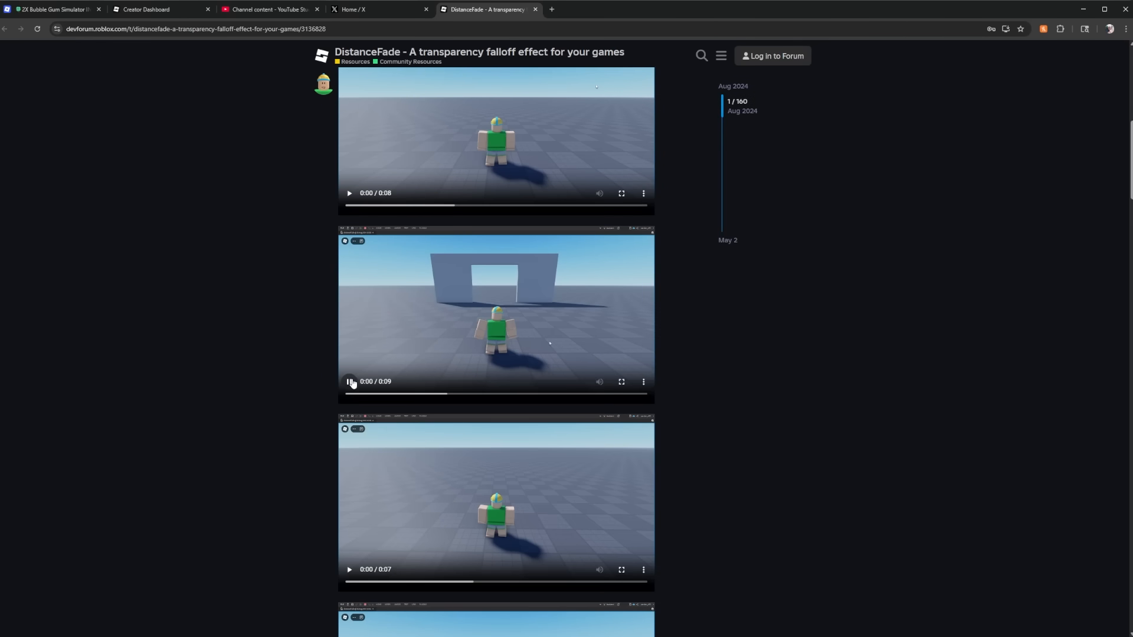
pyautogui.click(349, 381)
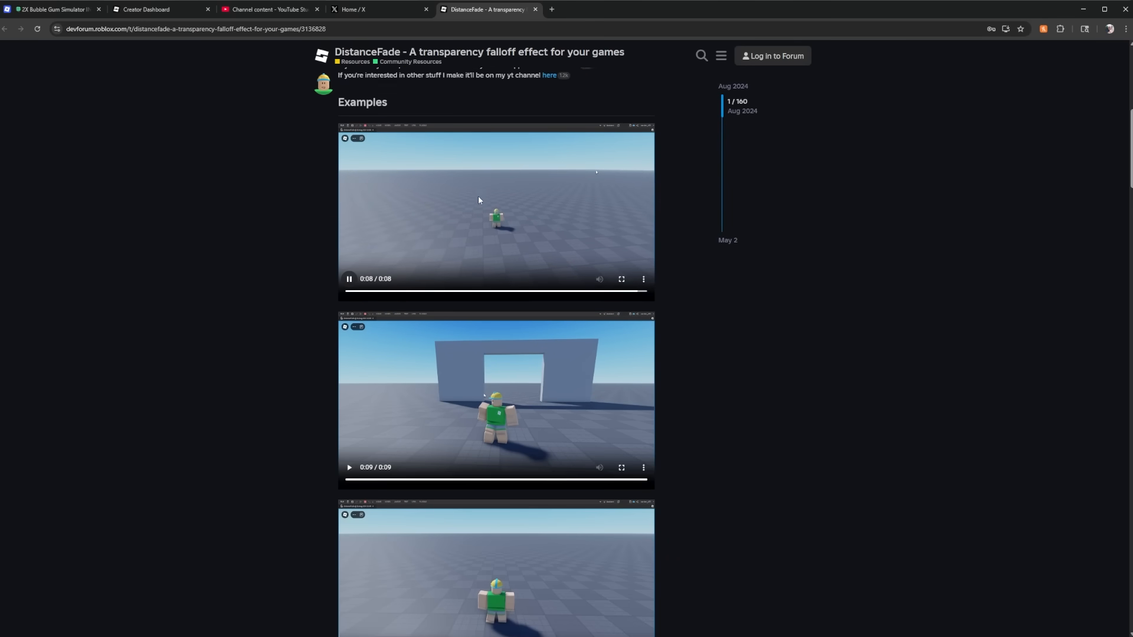
pyautogui.scroll(-3)
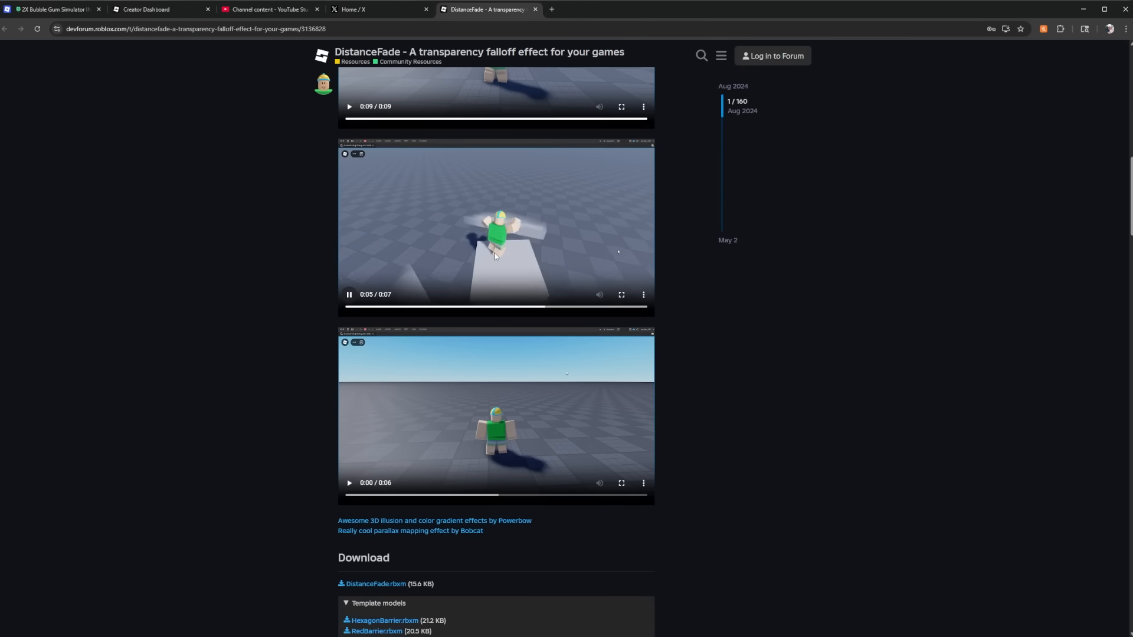
pyautogui.scroll(-3)
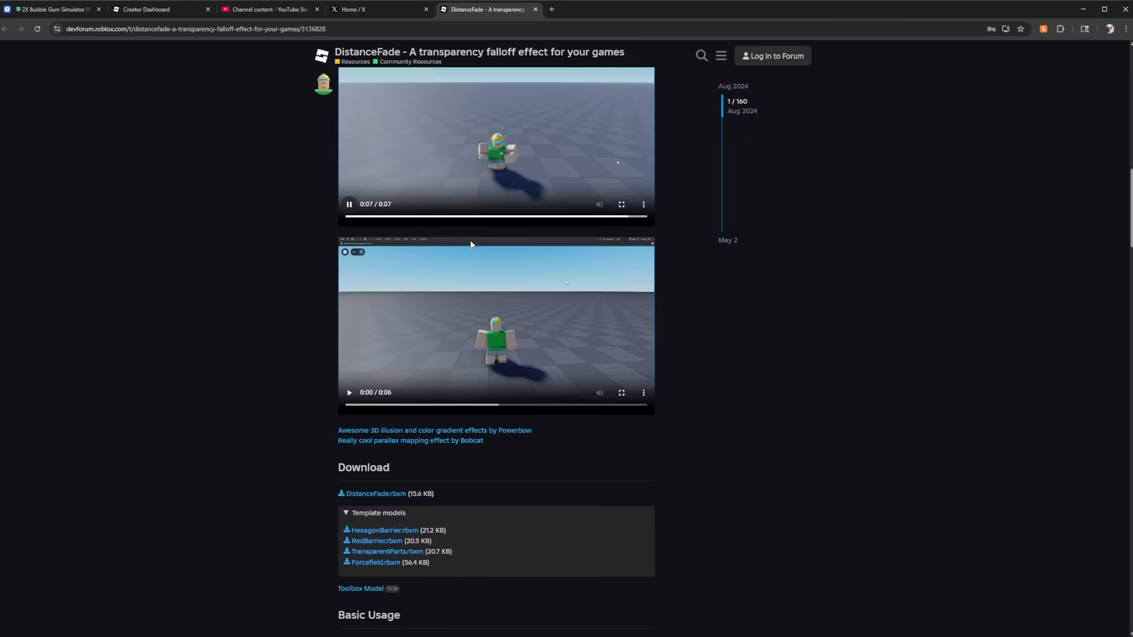
pyautogui.scroll(-3)
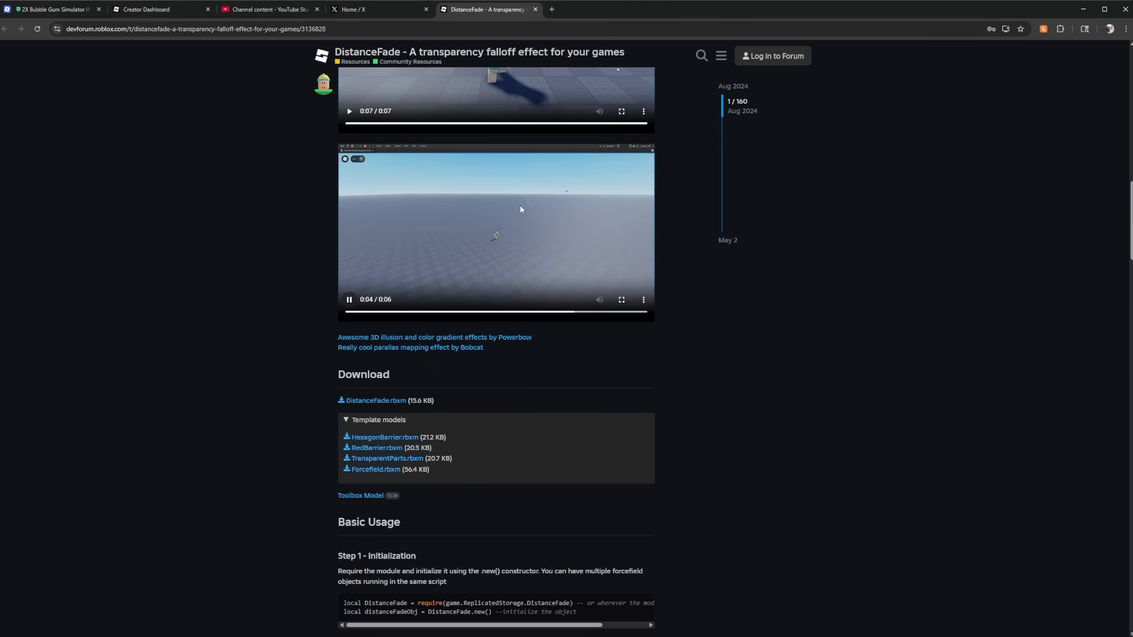
pyautogui.scroll(-3)
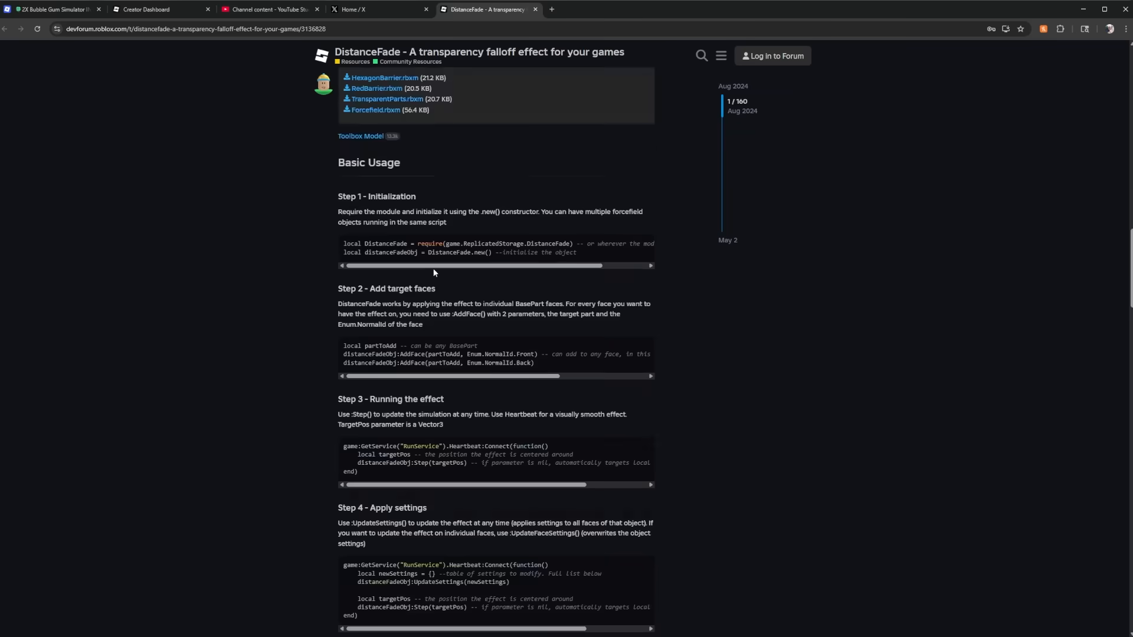
pyautogui.scroll(-3)
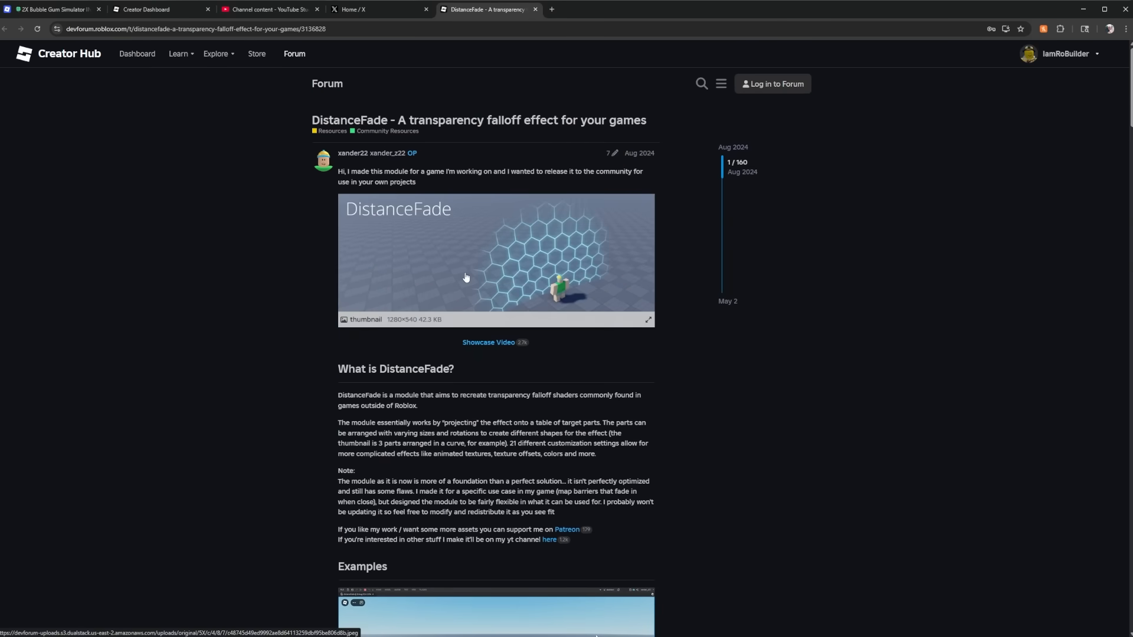
pyautogui.moveTo(90, 552)
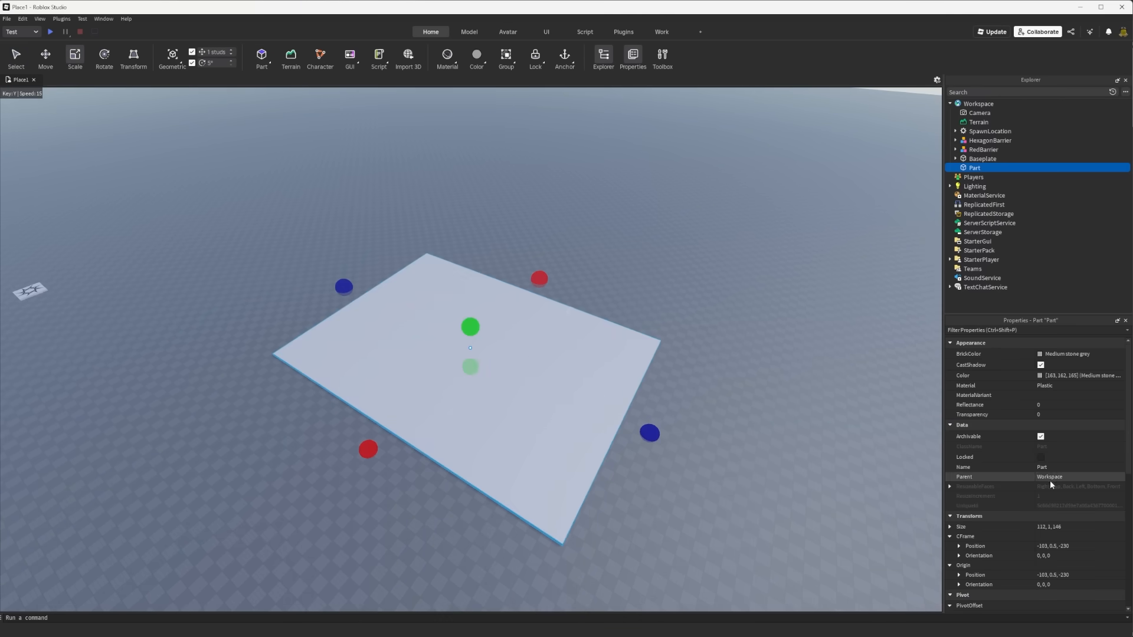
# Inspect the HexagonBarrier and SpawnLocation in Explorer, then start a Play test of the place
pyautogui.click(1074, 526)
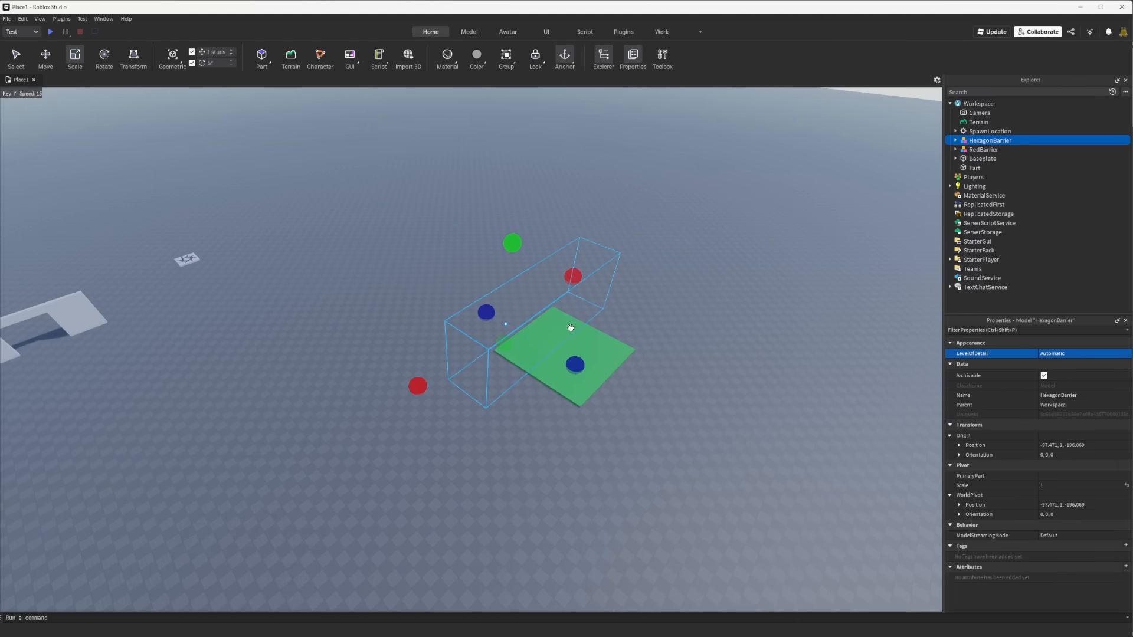
pyautogui.click(991, 130)
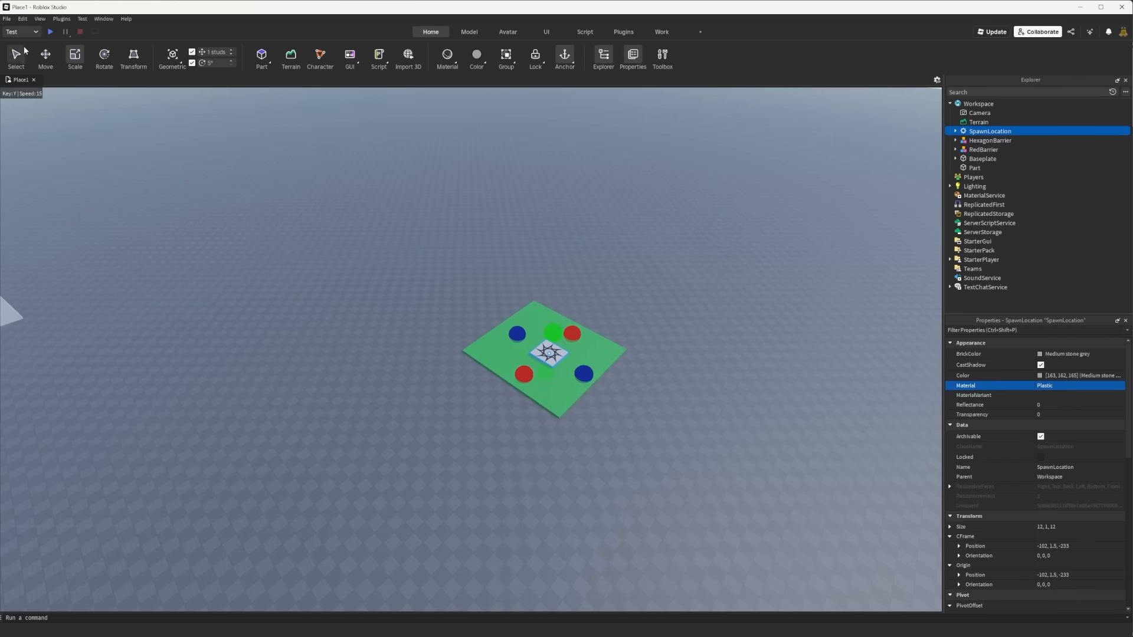
pyautogui.click(54, 32)
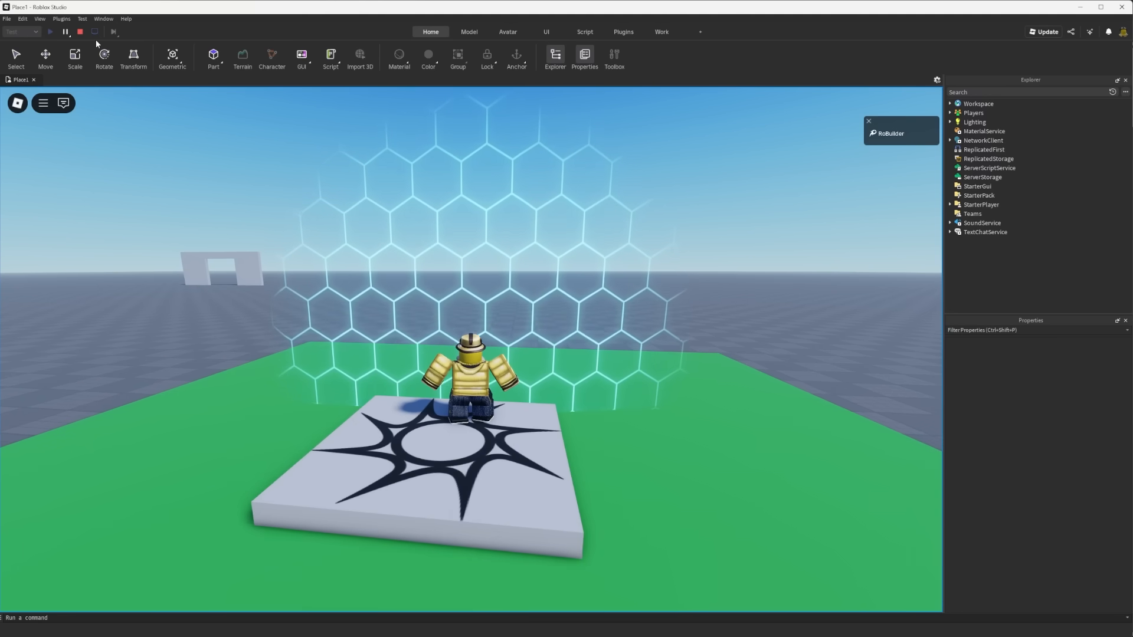
pyautogui.moveTo(77, 31)
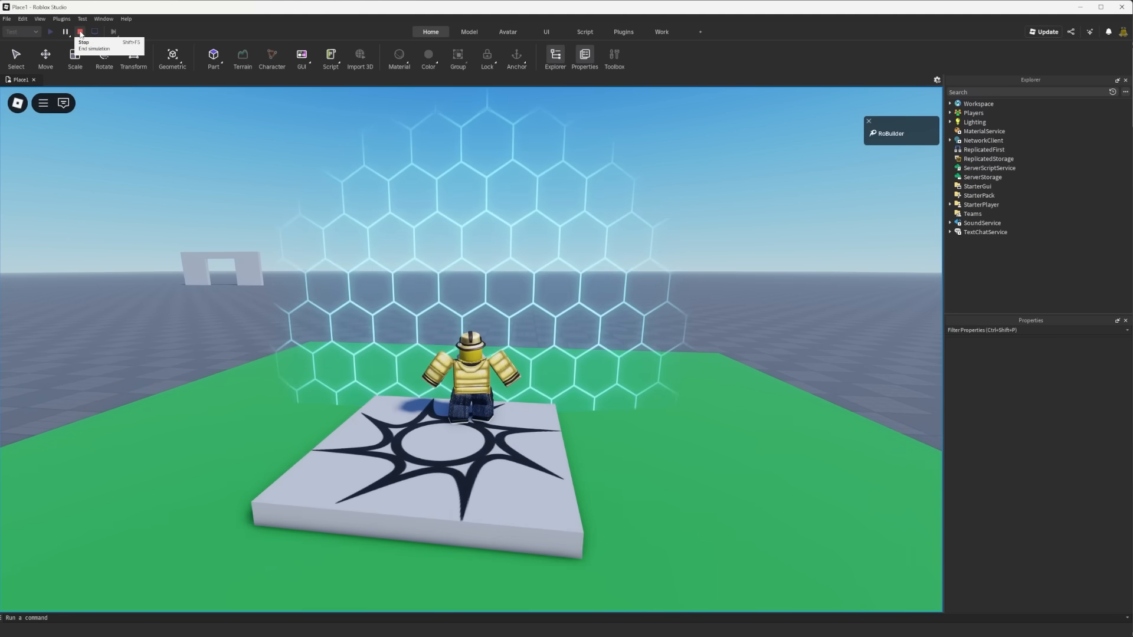
# Stop the playtest and set the HexagonBarrier's seven wall parts to Transparency 1
pyautogui.click(78, 32)
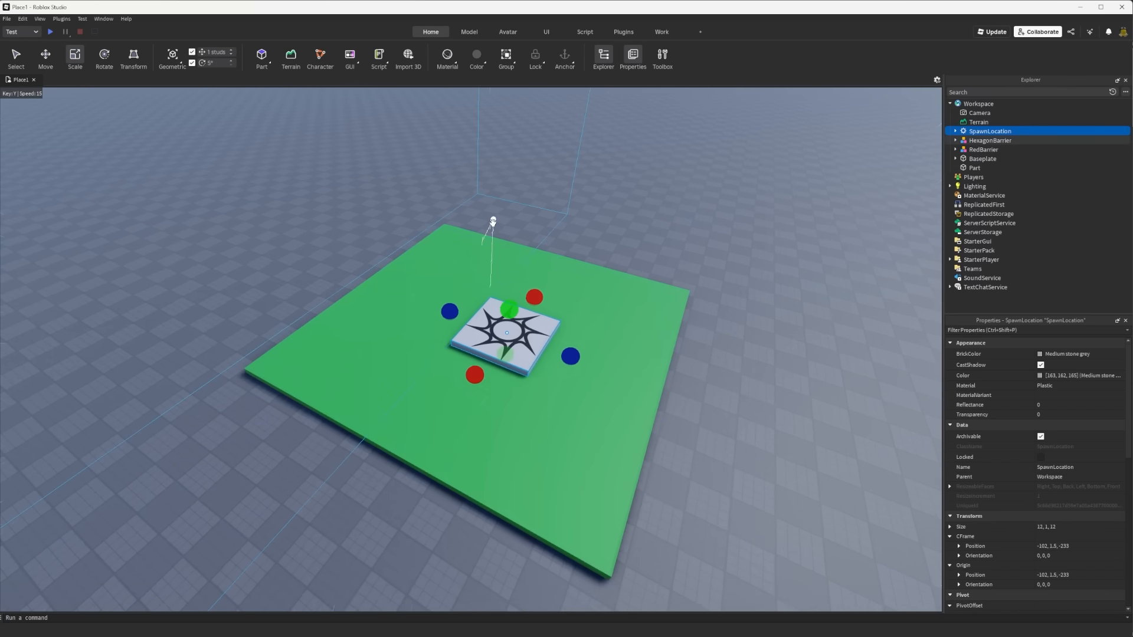
pyautogui.click(990, 139)
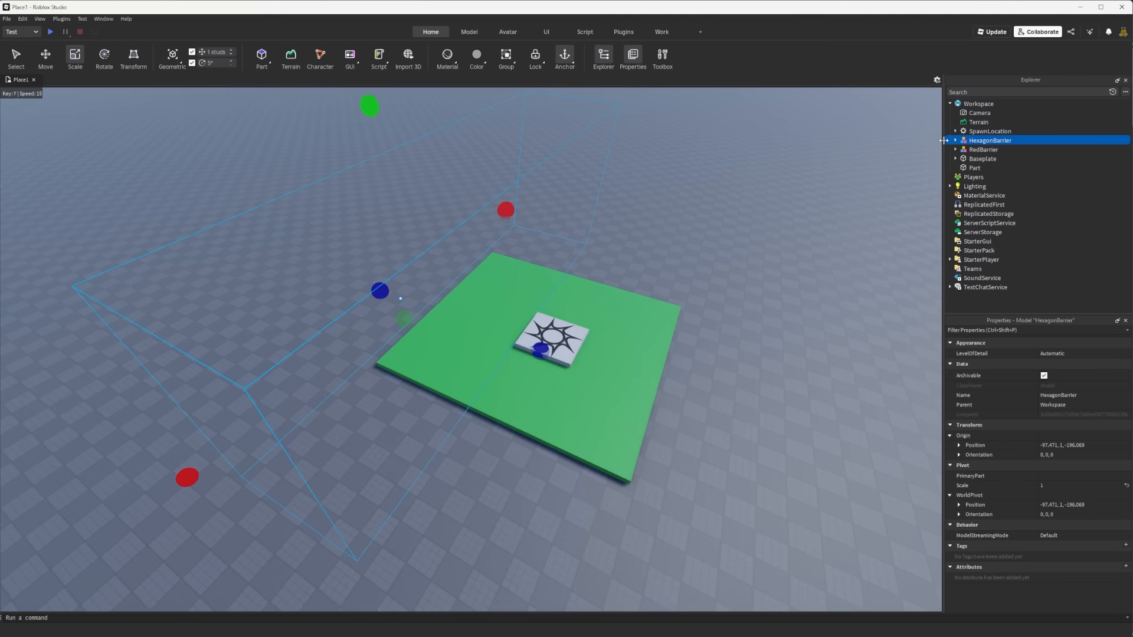
pyautogui.click(956, 139)
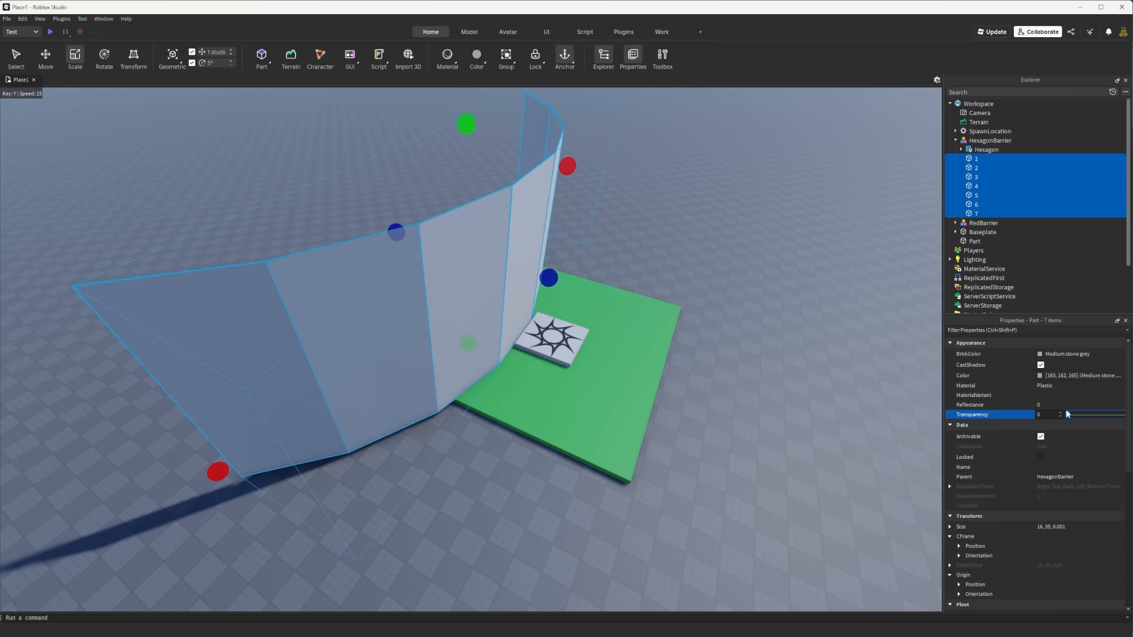
pyautogui.click(989, 139)
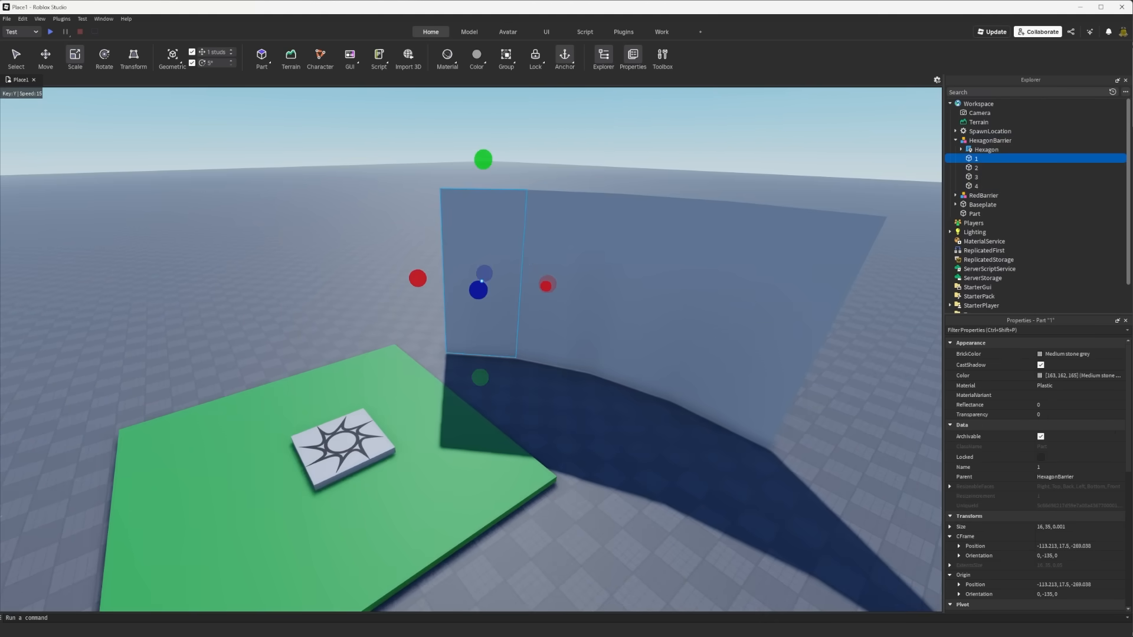
# Move and resize the barrier walls to enclose the baseplate as the Invis Walls model
pyautogui.click(45, 56)
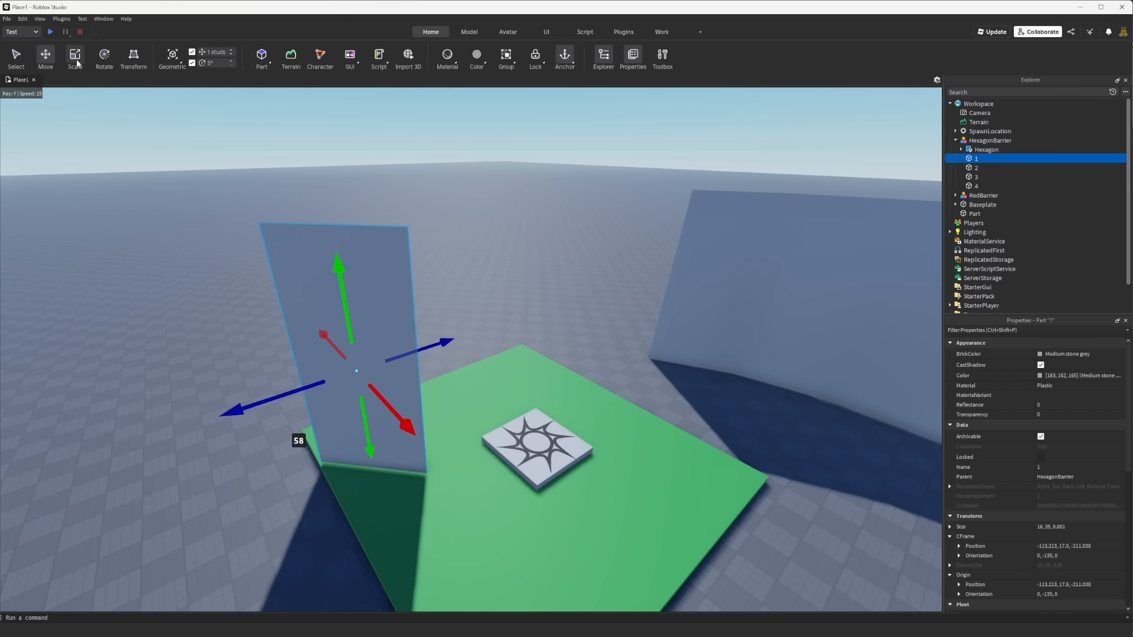
pyautogui.click(104, 57)
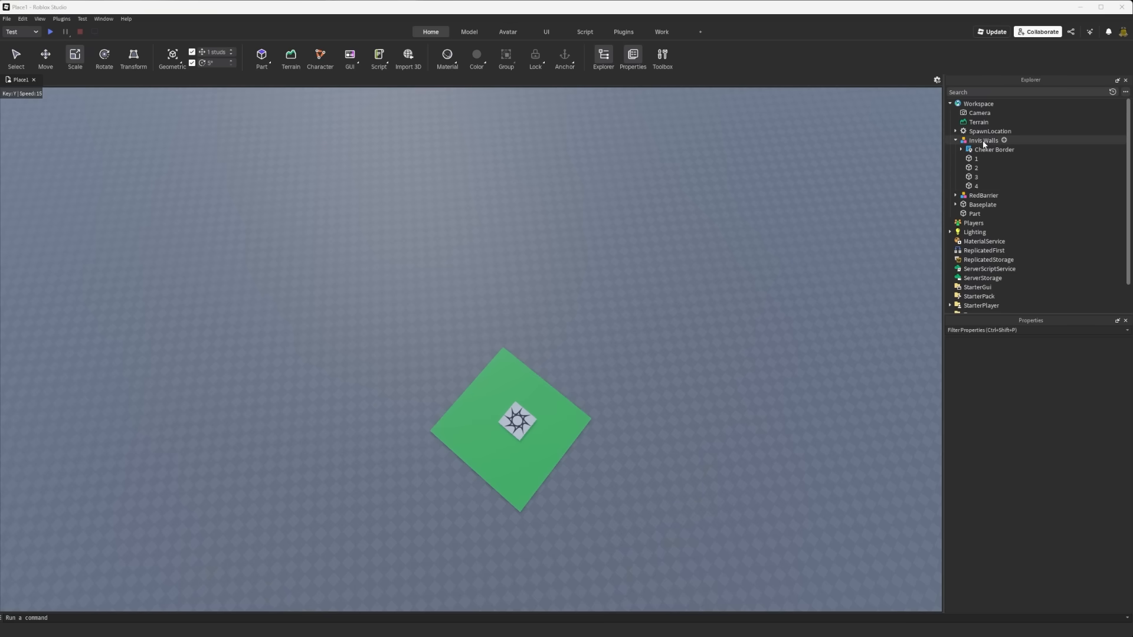
# Edit the Checker Border script so DistanceFade targets walls 1–4 with the checkerboard texture
pyautogui.click(978, 158)
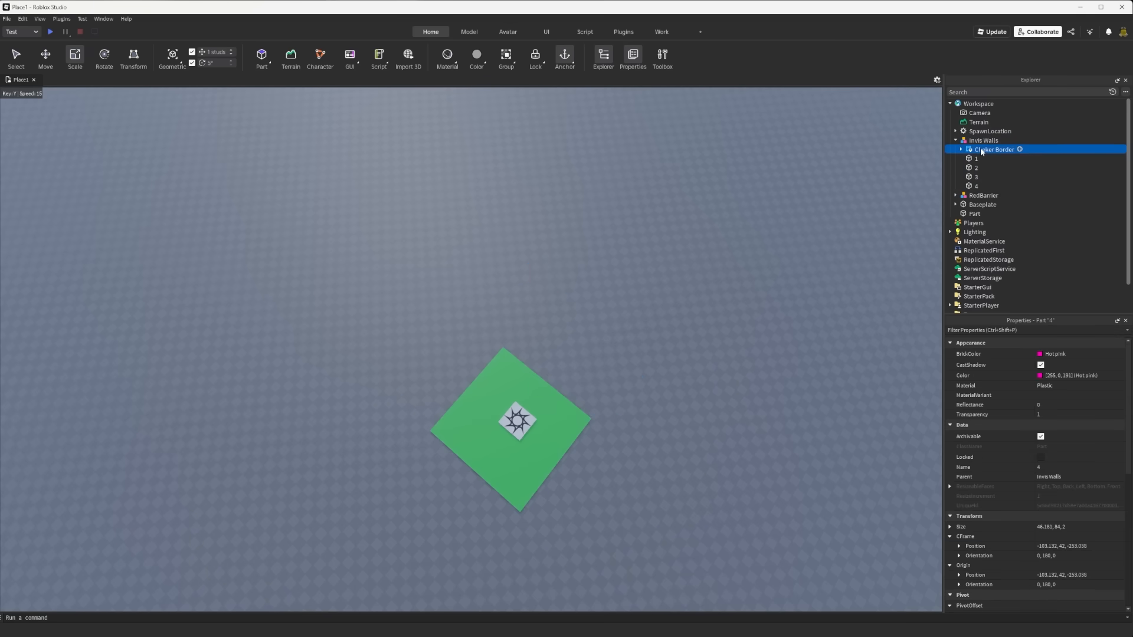
pyautogui.doubleClick(994, 150)
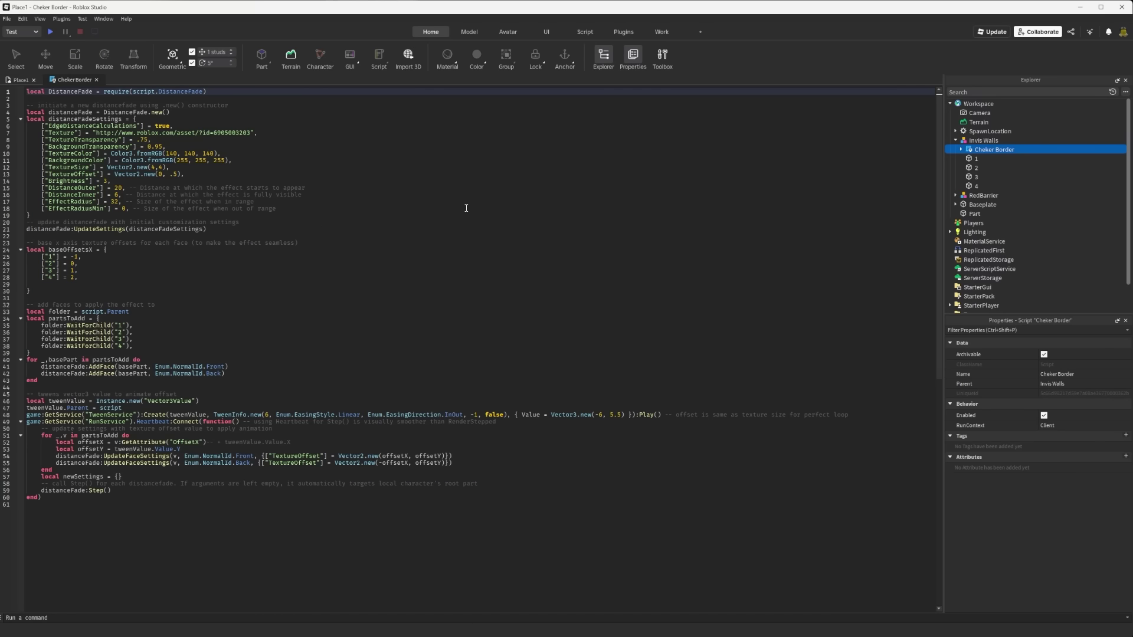
pyautogui.click(43, 33)
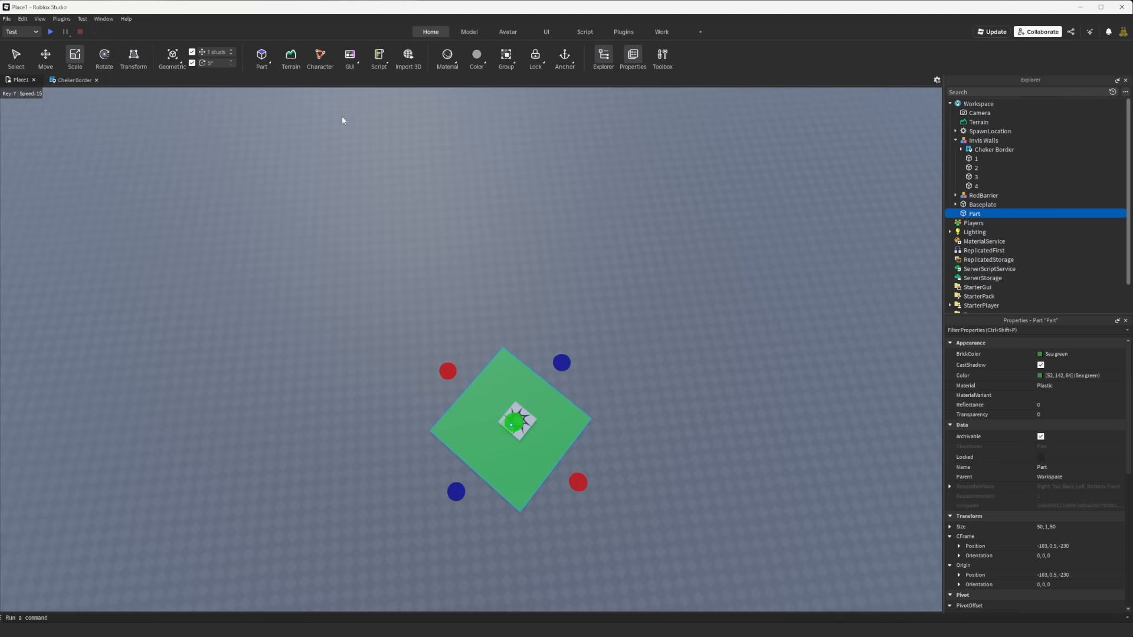
# Playtest the map and turn the camera to watch the checkerboard fade in on a nearby wall
pyautogui.click(51, 32)
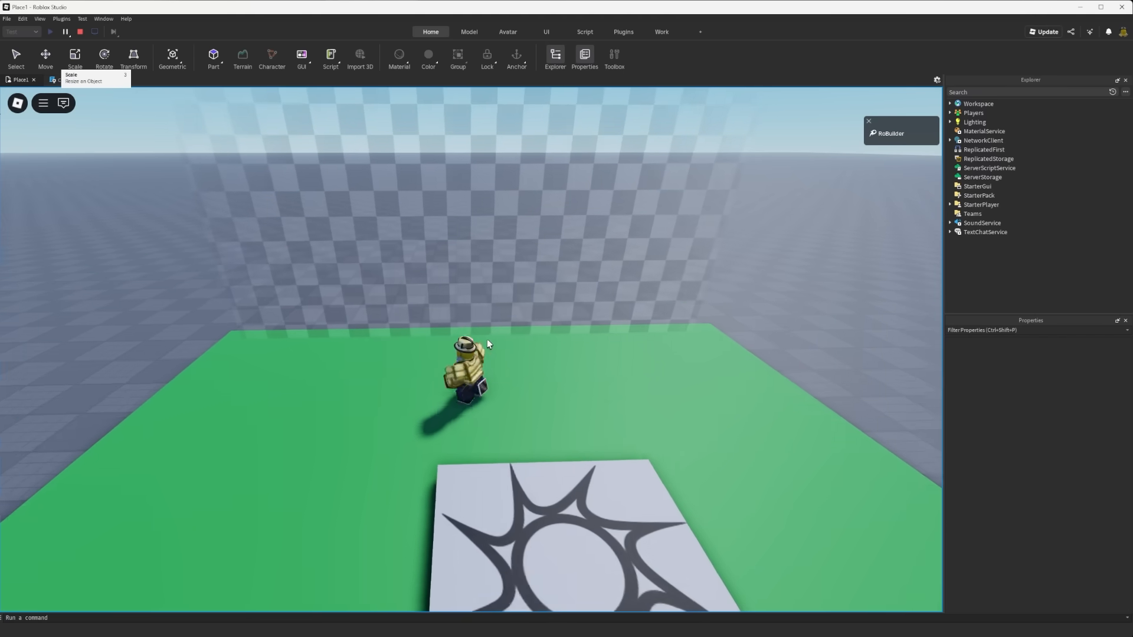
pyautogui.moveTo(487, 344); pyautogui.dragTo(466, 404)
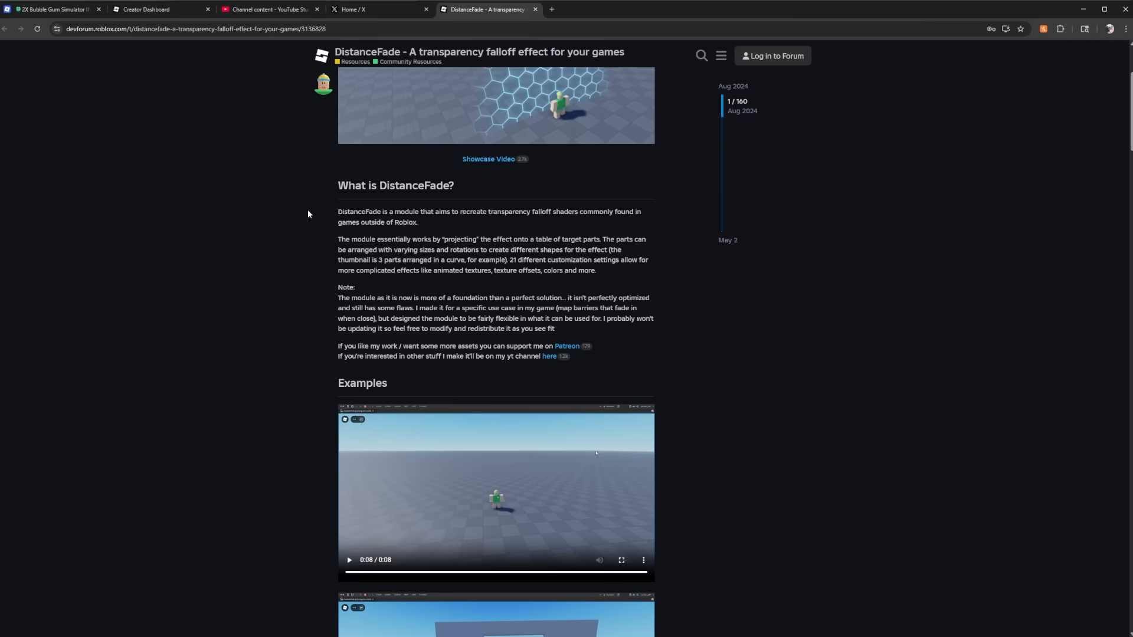
# Scroll the DistanceFade post past its example clips to the Download and Basic Usage sections
pyautogui.scroll(-3)
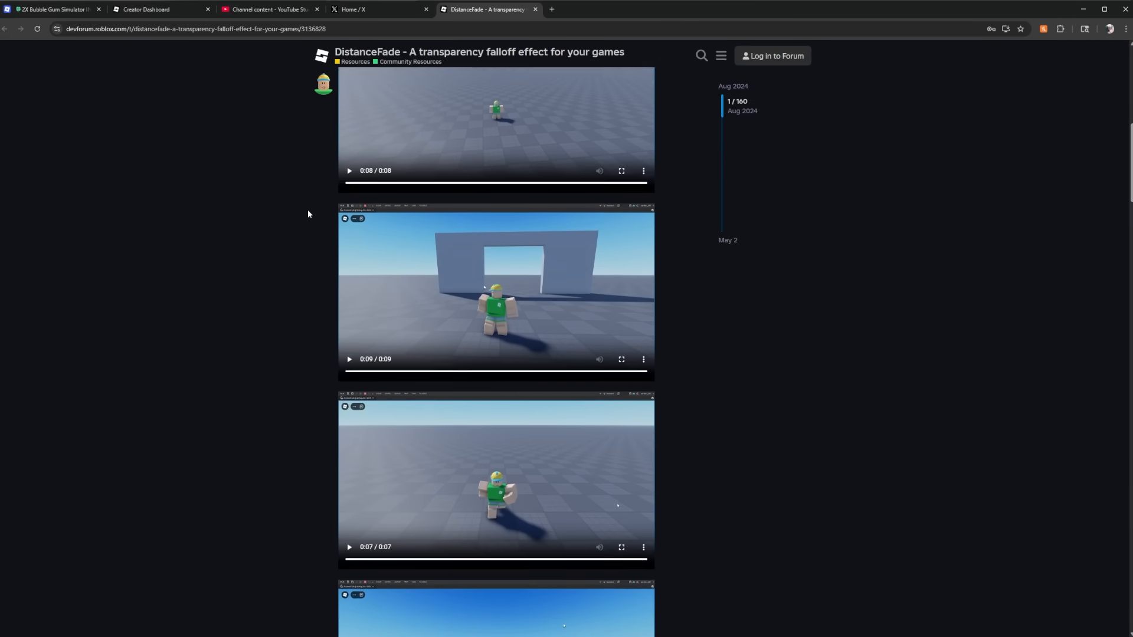
pyautogui.scroll(-3)
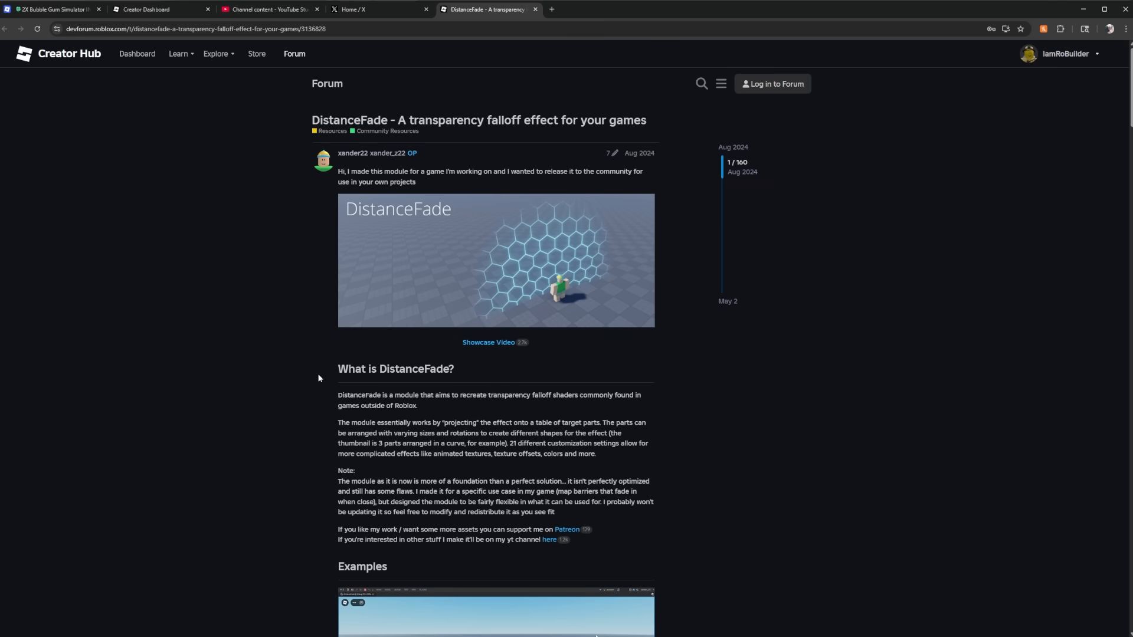
pyautogui.moveTo(521, 269)
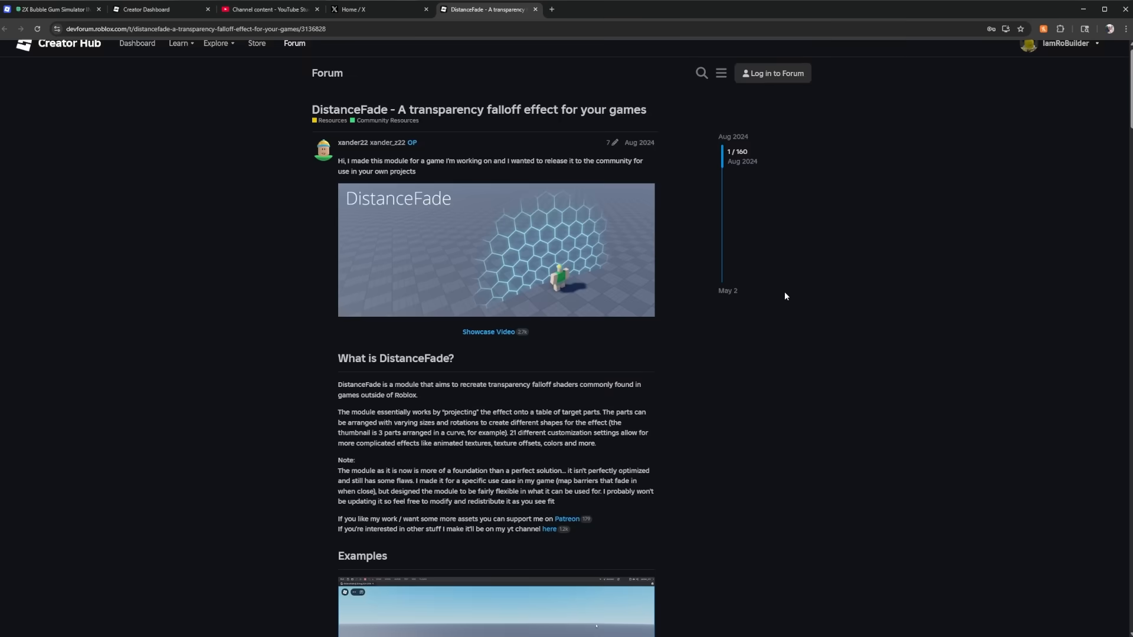
pyautogui.scroll(-3)
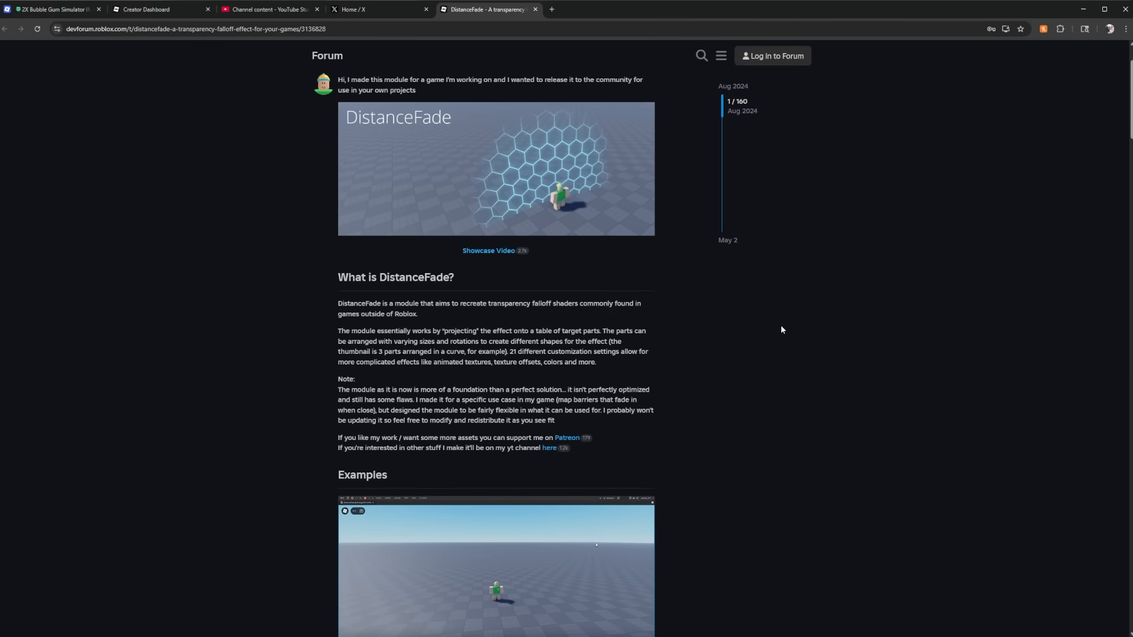
pyautogui.moveTo(730, 371)
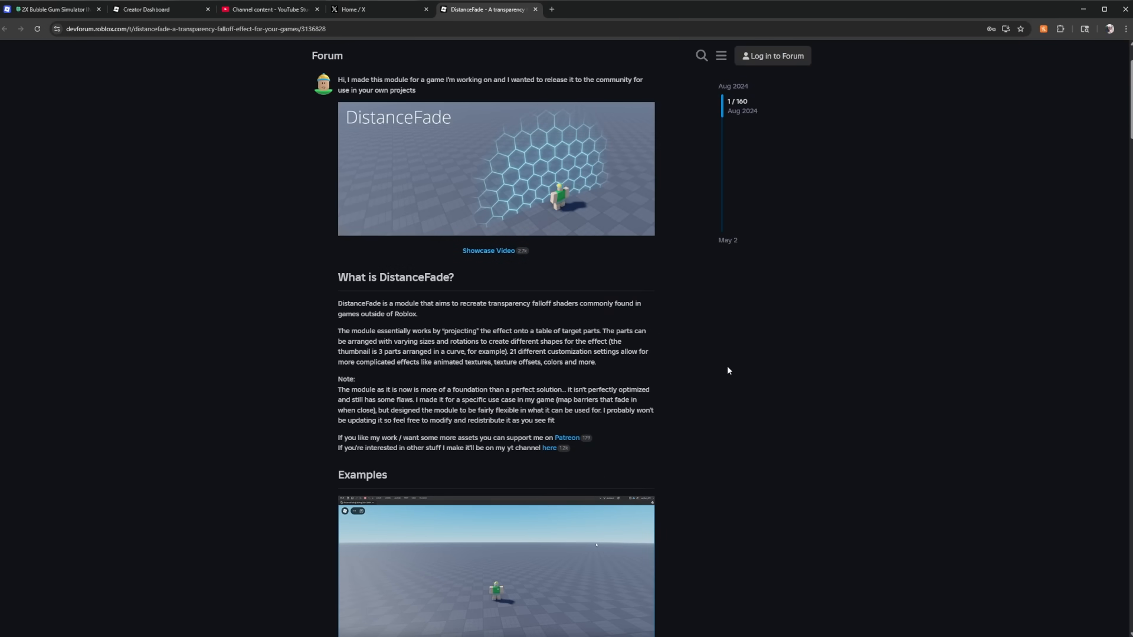
pyautogui.scroll(-3)
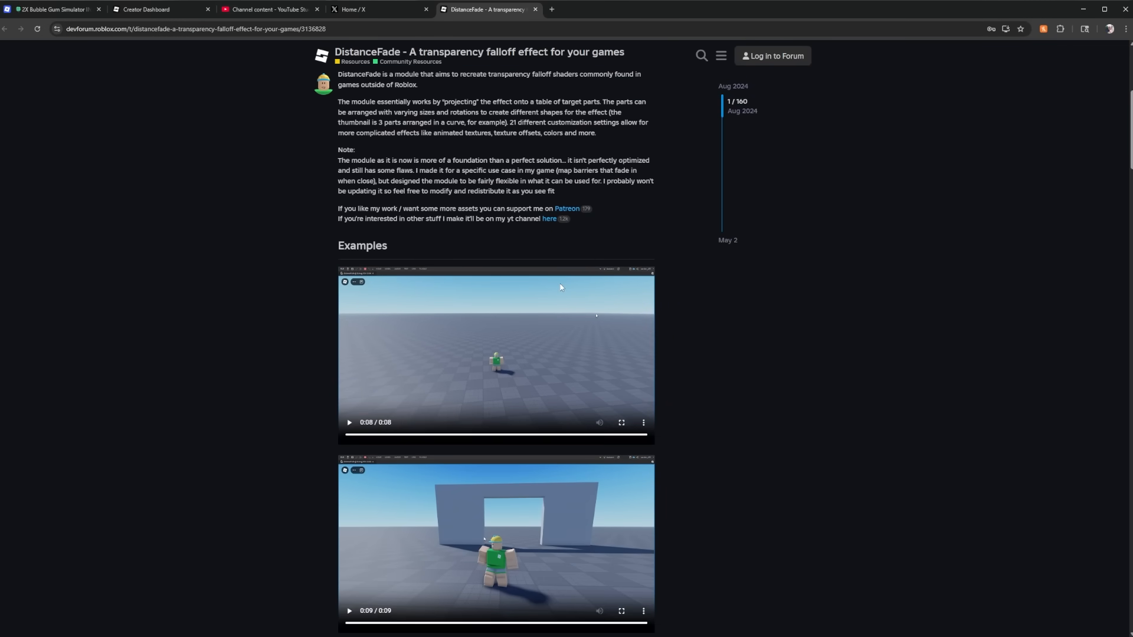
pyautogui.scroll(-3)
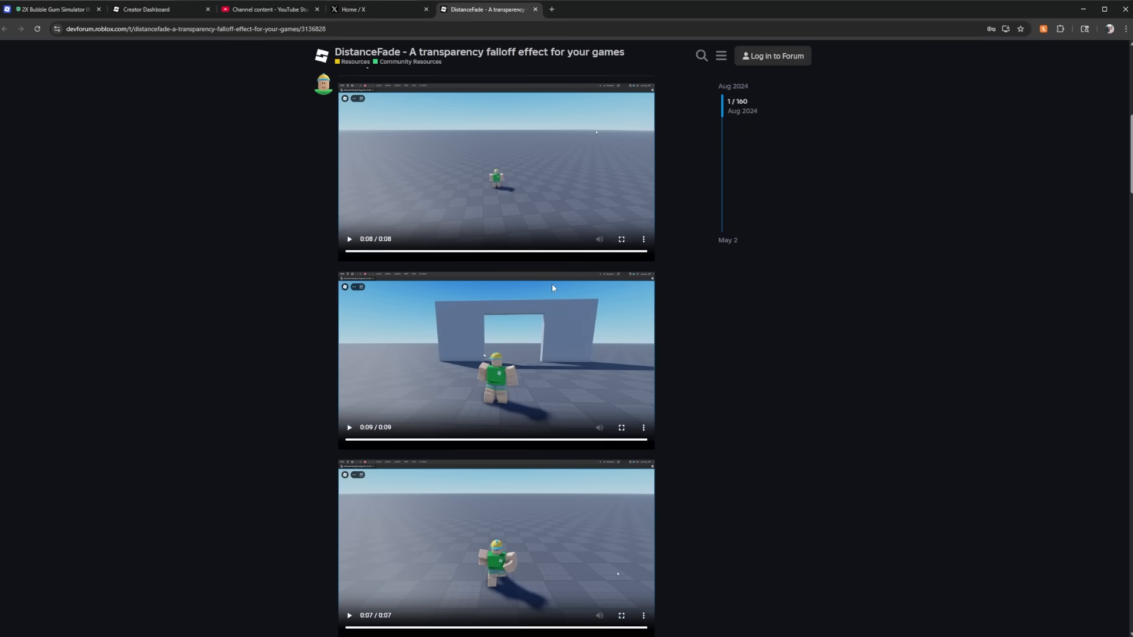
pyautogui.scroll(-3)
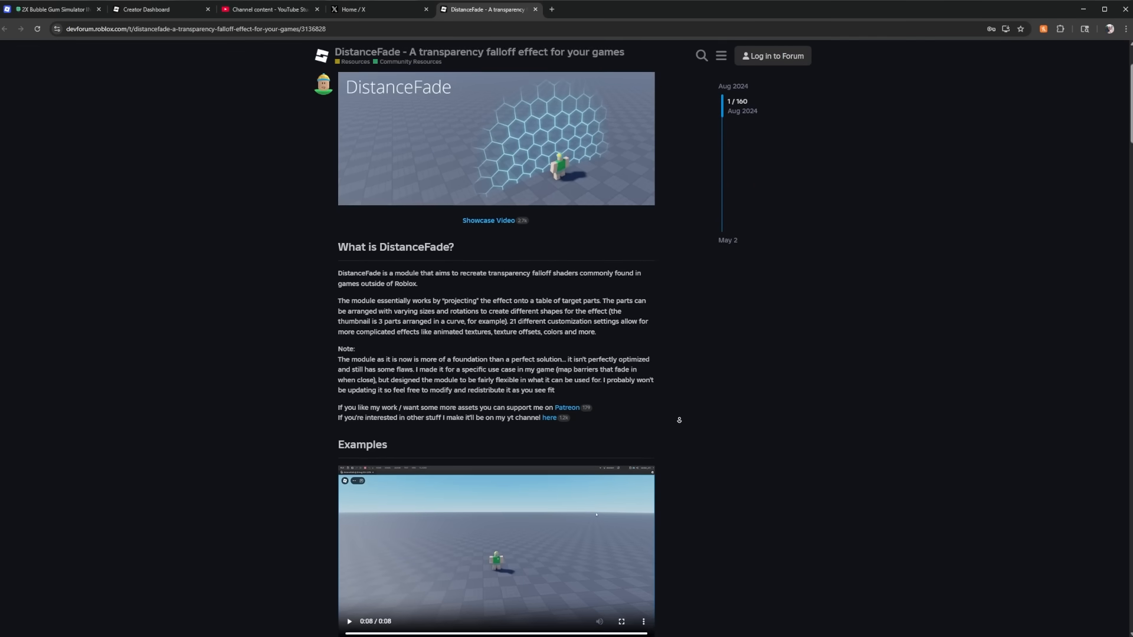
pyautogui.scroll(-3)
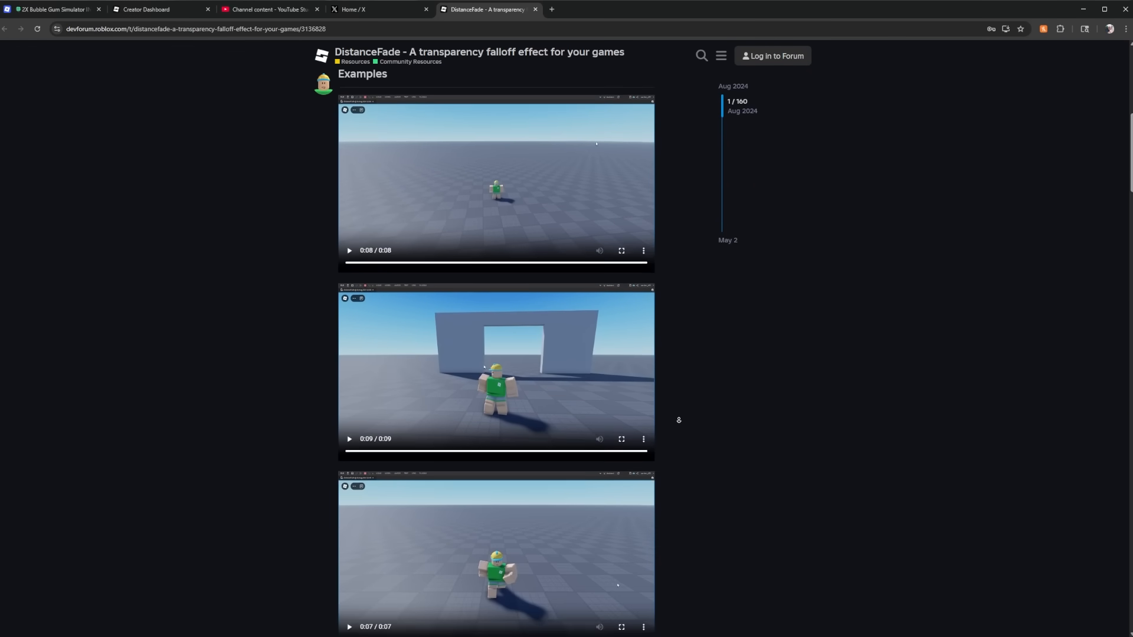
pyautogui.scroll(-3)
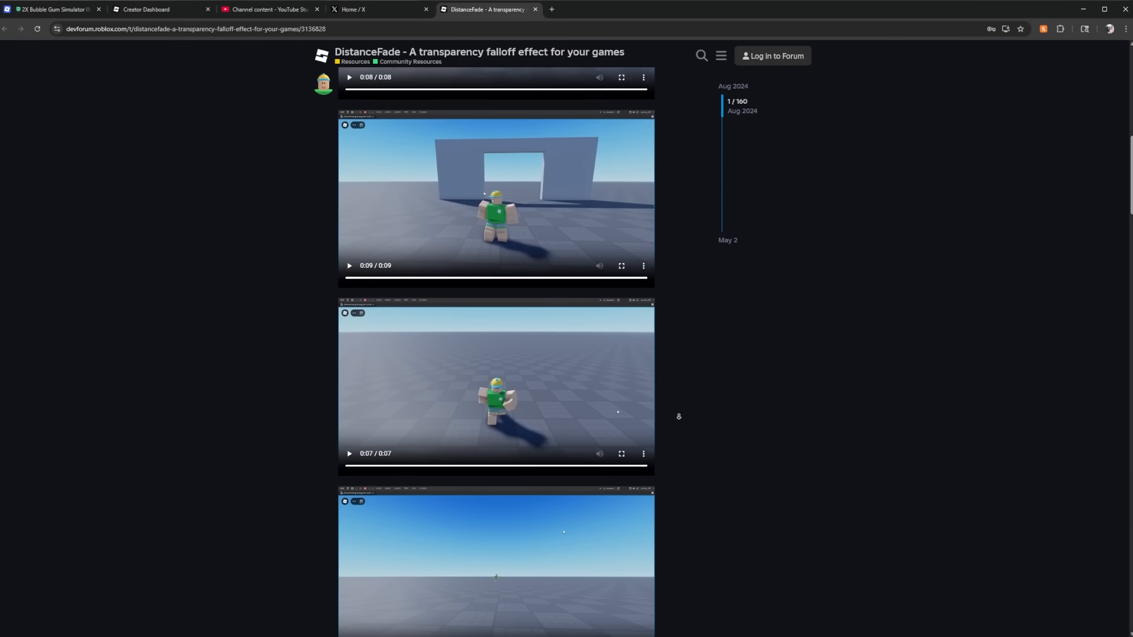
pyautogui.scroll(-3)
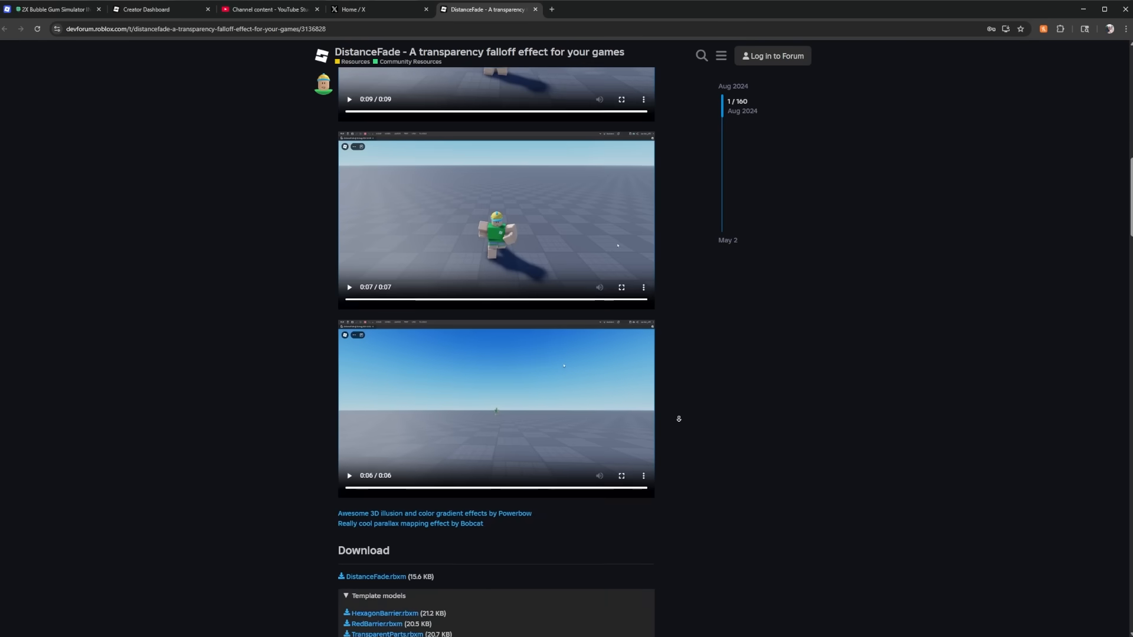
pyautogui.scroll(-3)
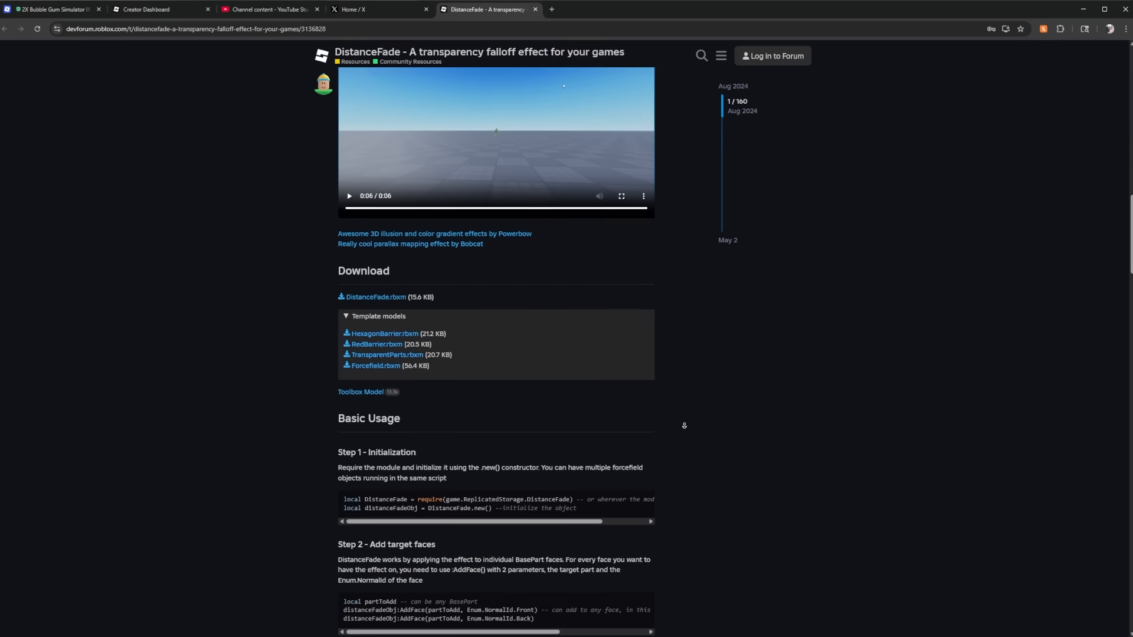